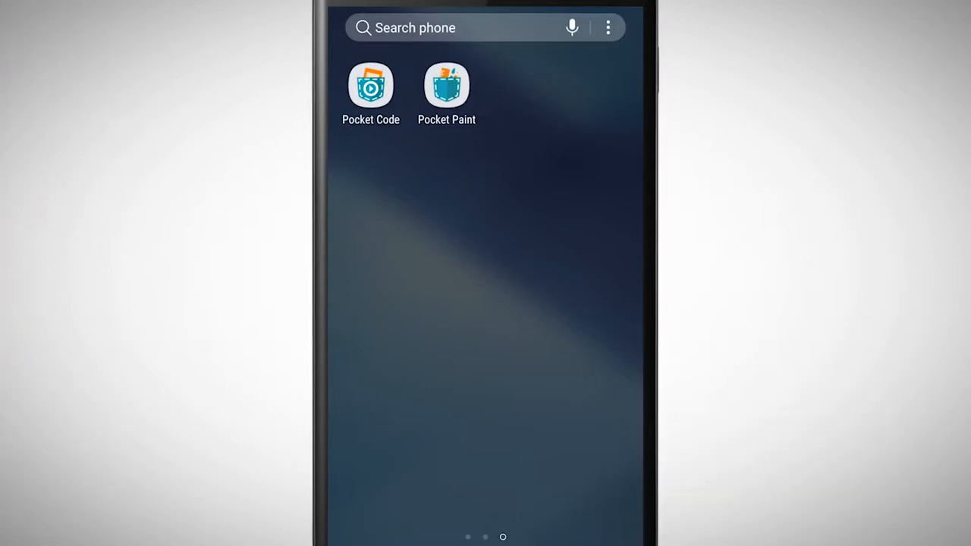
Step: Launch Pocket Code from the Android home screen
click(370, 85)
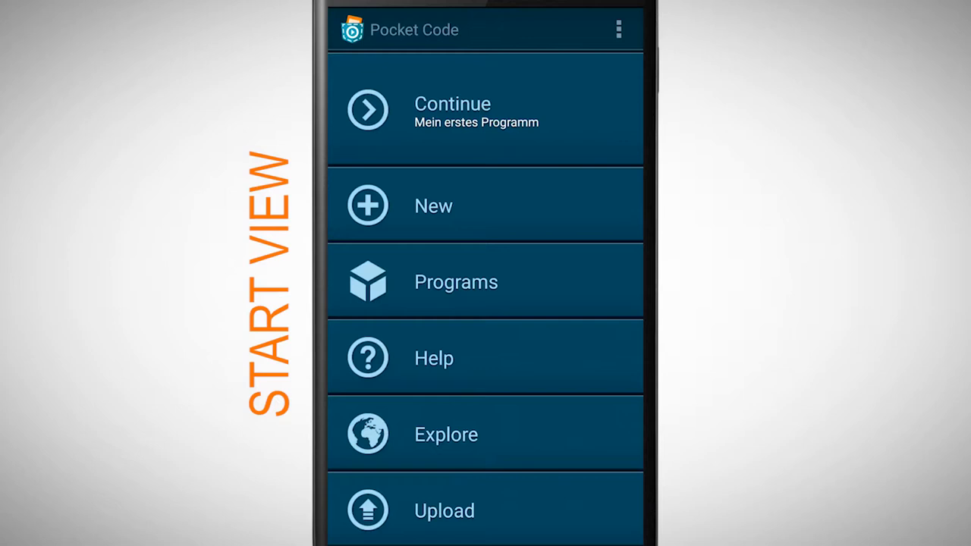
Step: Create a new empty program and name it 'Zoo'
click(486, 205)
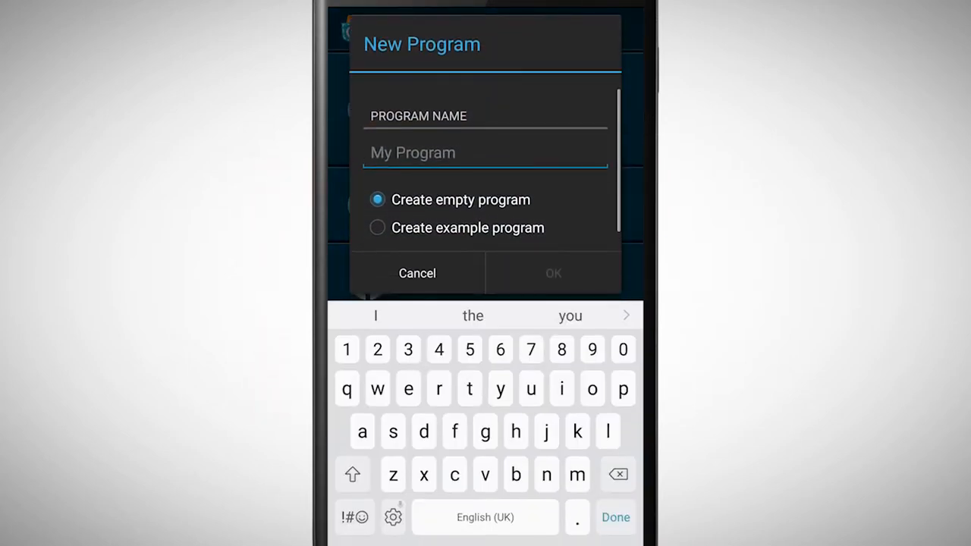
click(353, 475)
text(Zoo)
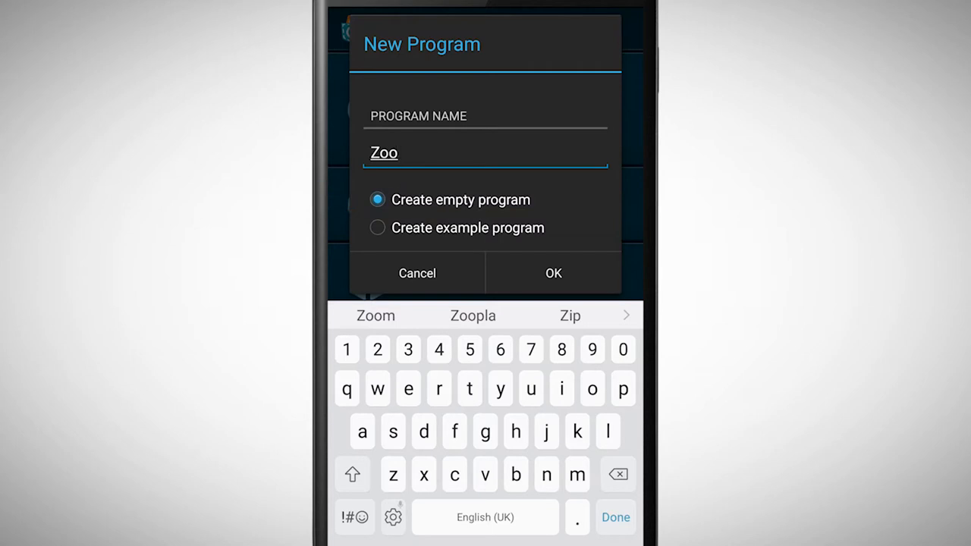
click(553, 273)
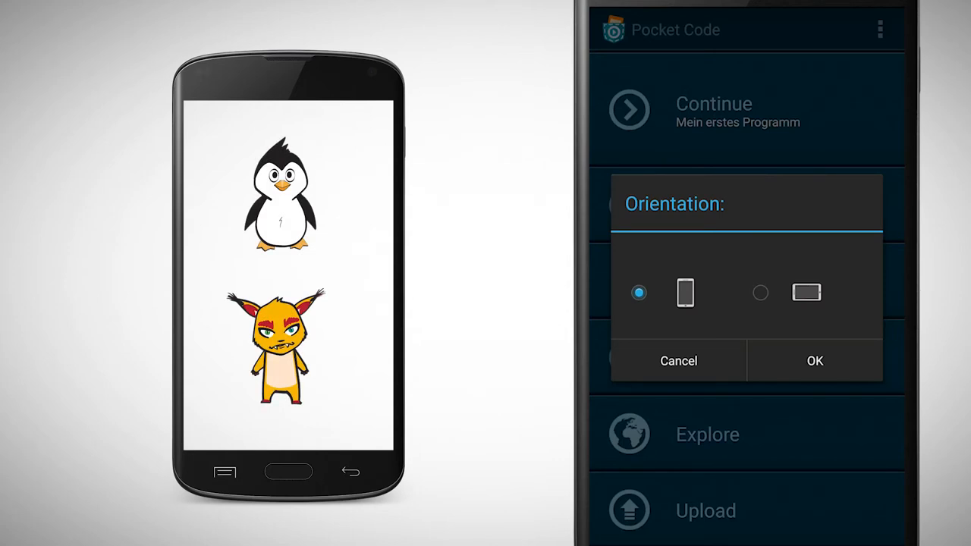
Step: Choose landscape orientation so the Zoo program opens with its Background and empty Objects list
click(760, 295)
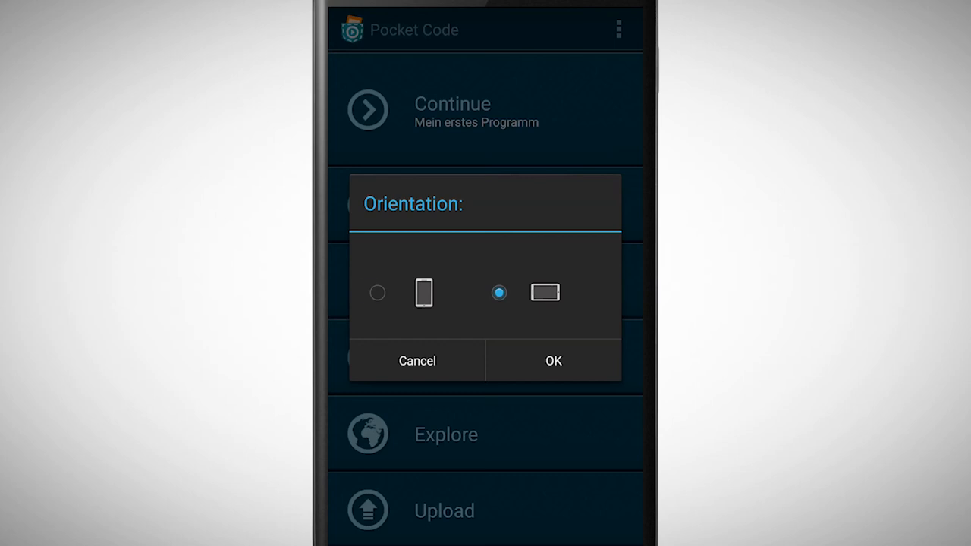
click(553, 361)
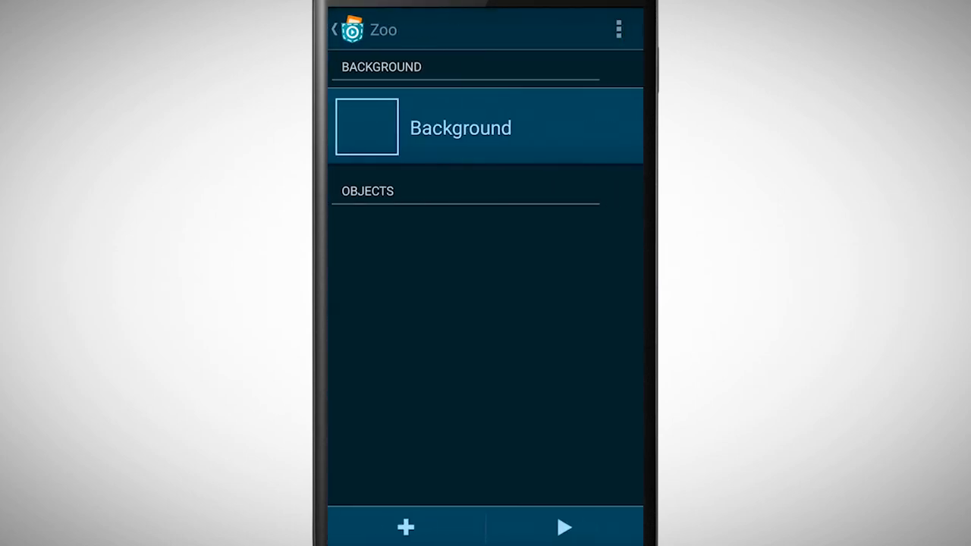